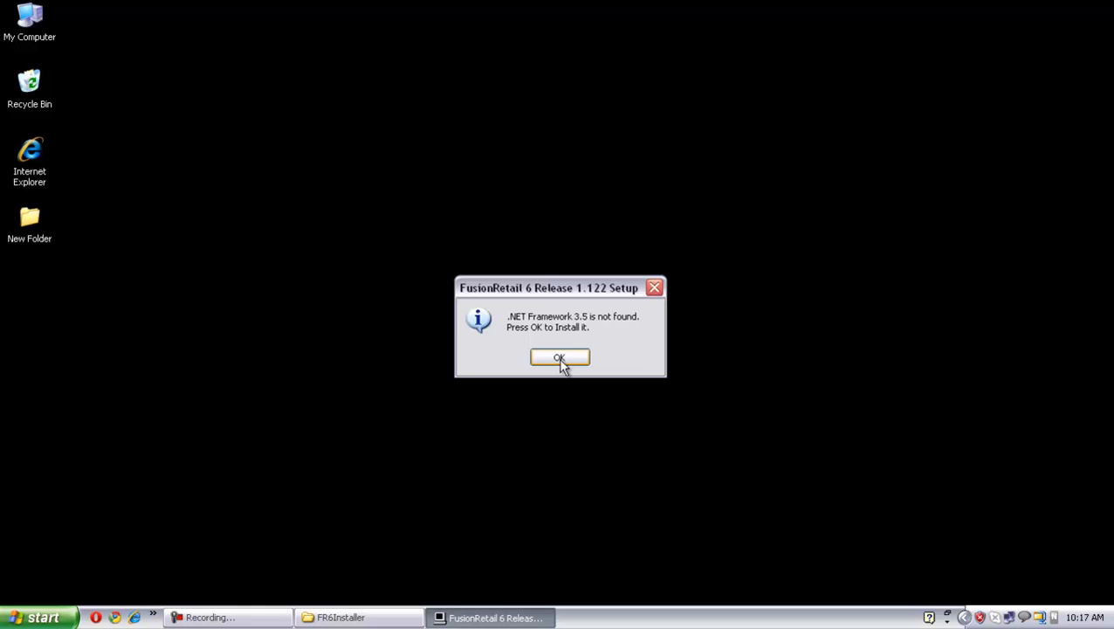
Agree to install the missing .NET Framework 3.5 so setup proceeds to the SQL Server 2005 check.
click(559, 358)
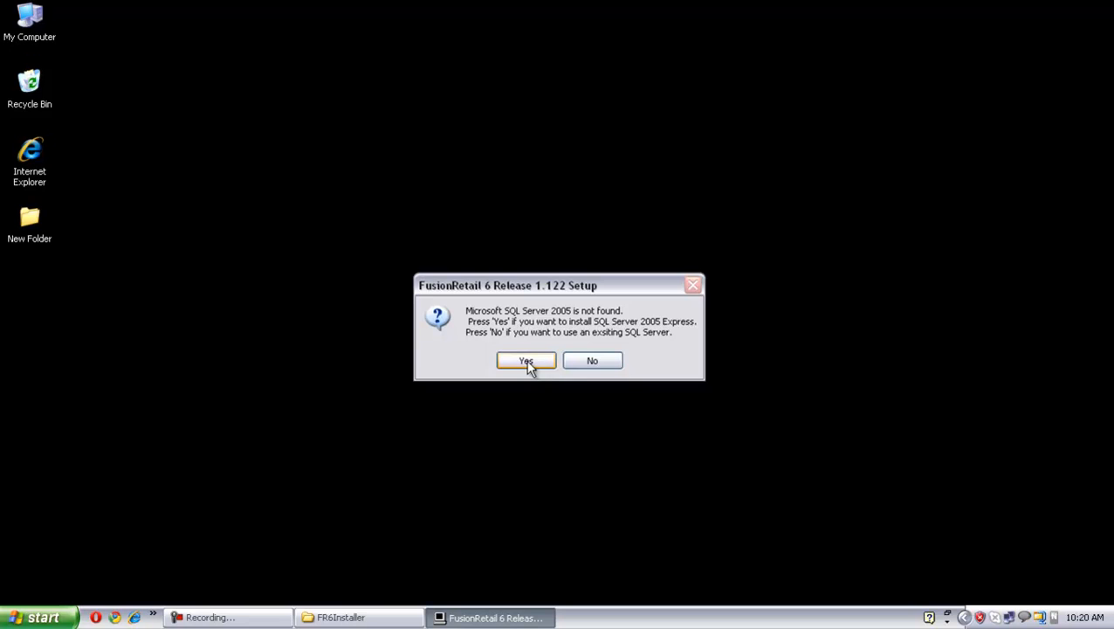
Agree to install SQL Server 2005 Express so its installer files begin extracting.
click(524, 360)
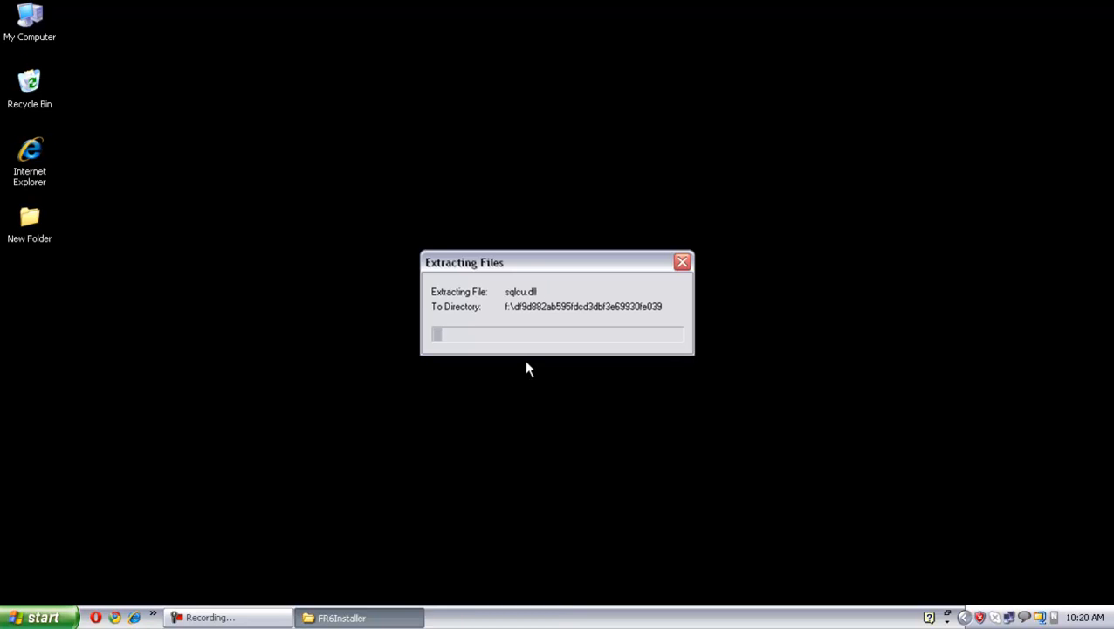
mouse_move(978, 231)
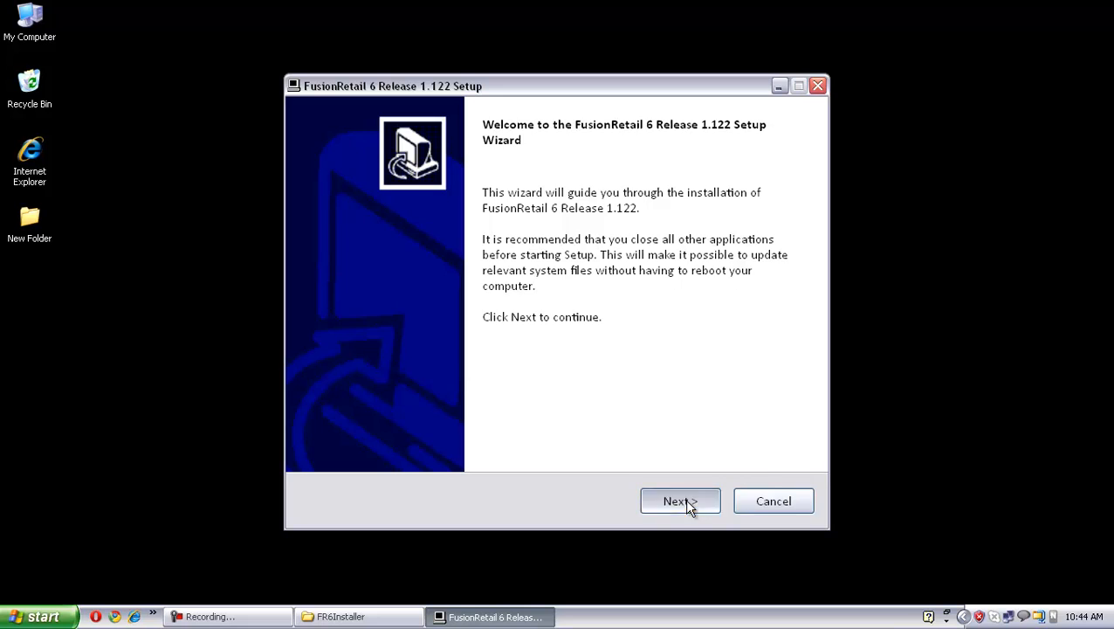
Move past the welcome page and accept the license agreement.
click(679, 500)
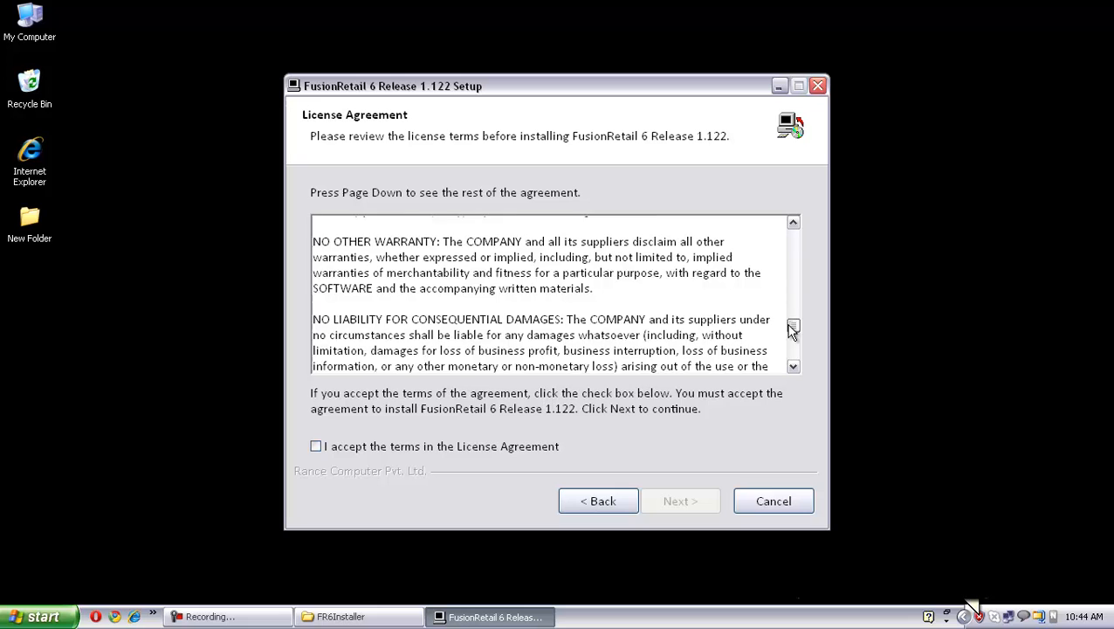
click(315, 447)
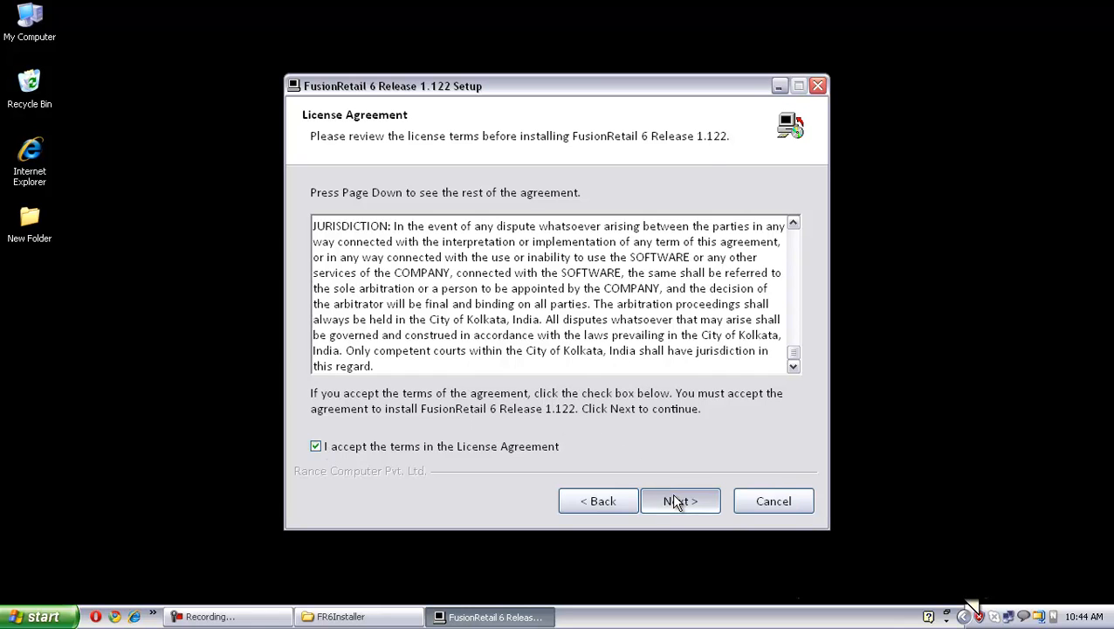
click(681, 499)
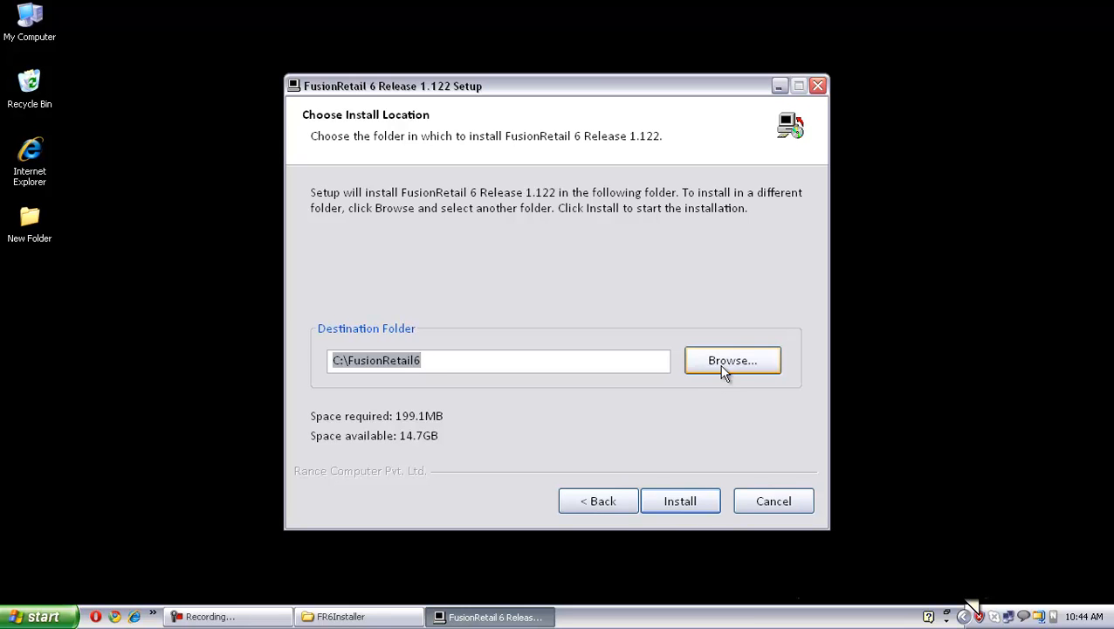
Browse the install folders but keep C:\FusionRetail6 as the destination.
click(734, 359)
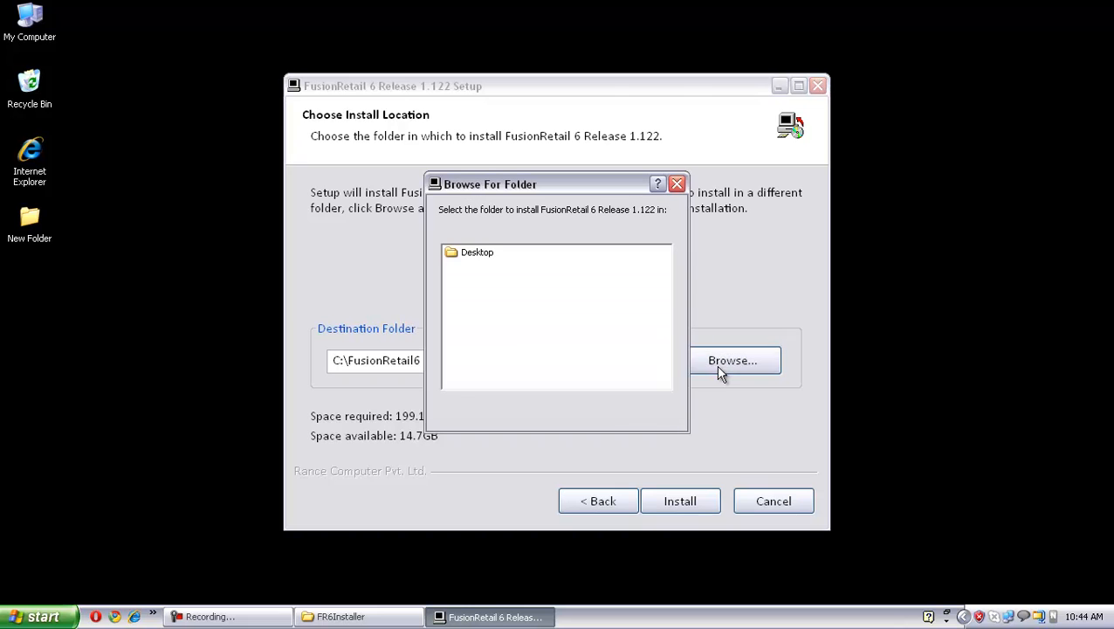
click(477, 251)
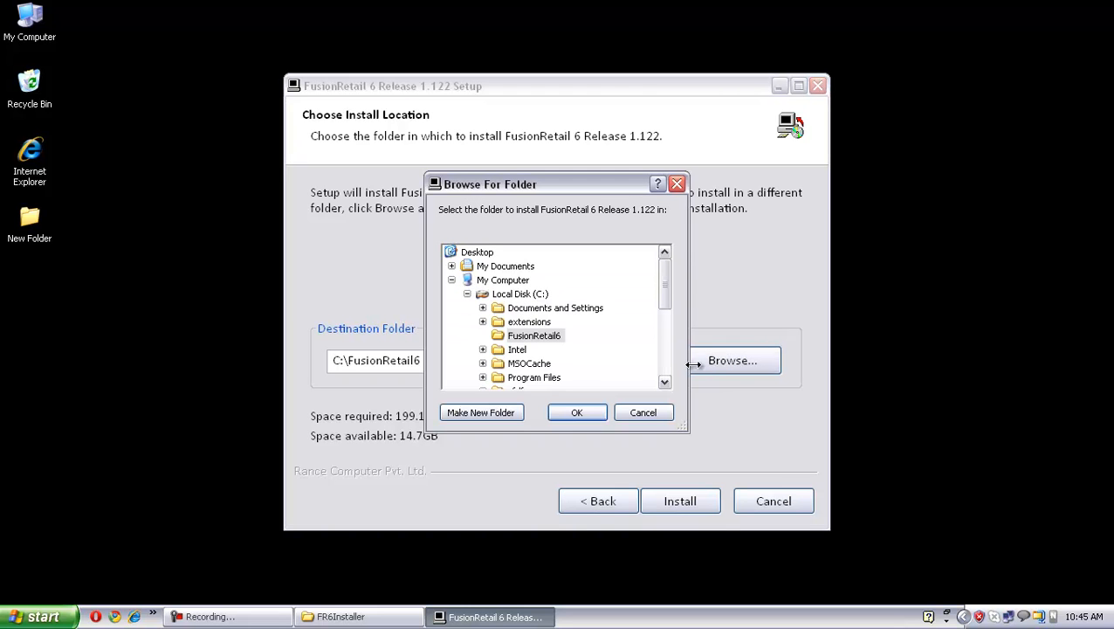
click(577, 412)
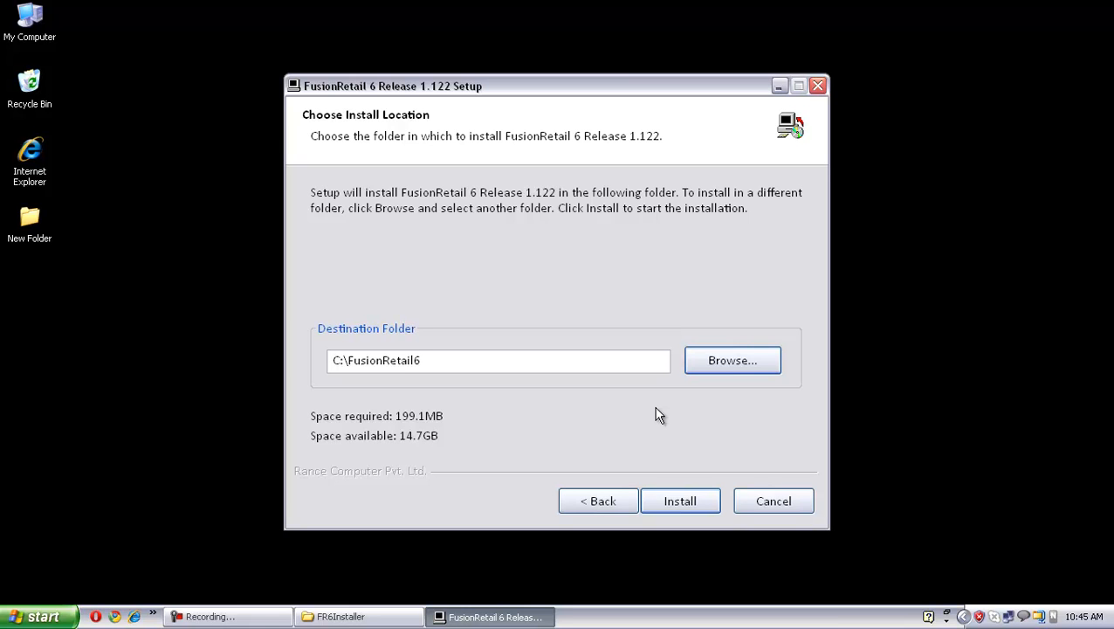
mouse_move(653, 482)
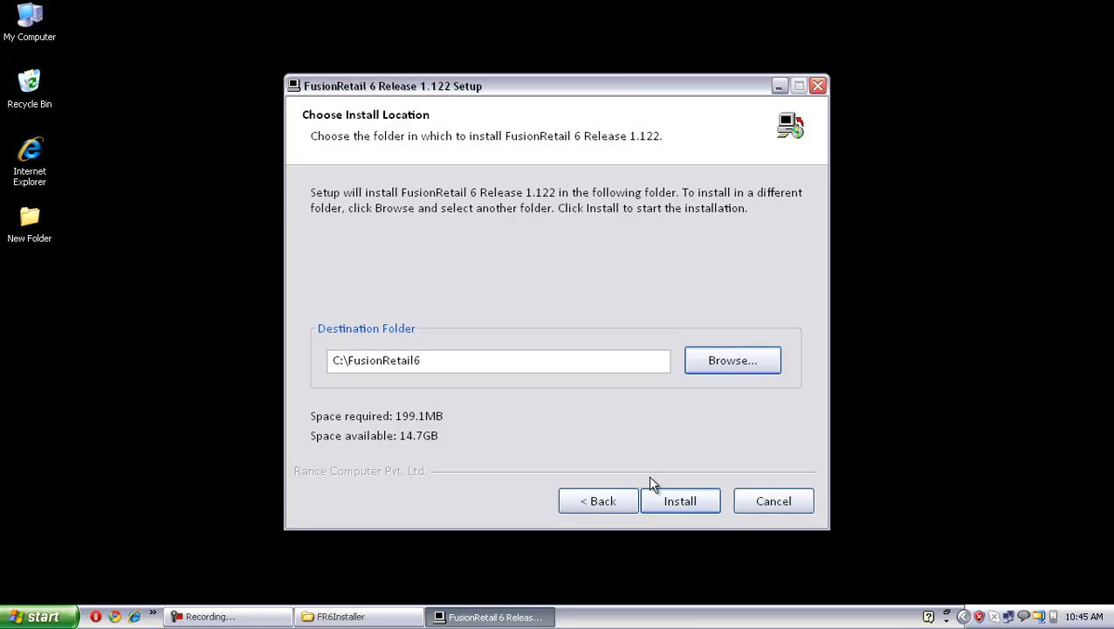
Install to C:\FusionRetail6 and finish without running FusionRetail 6 afterwards.
click(681, 500)
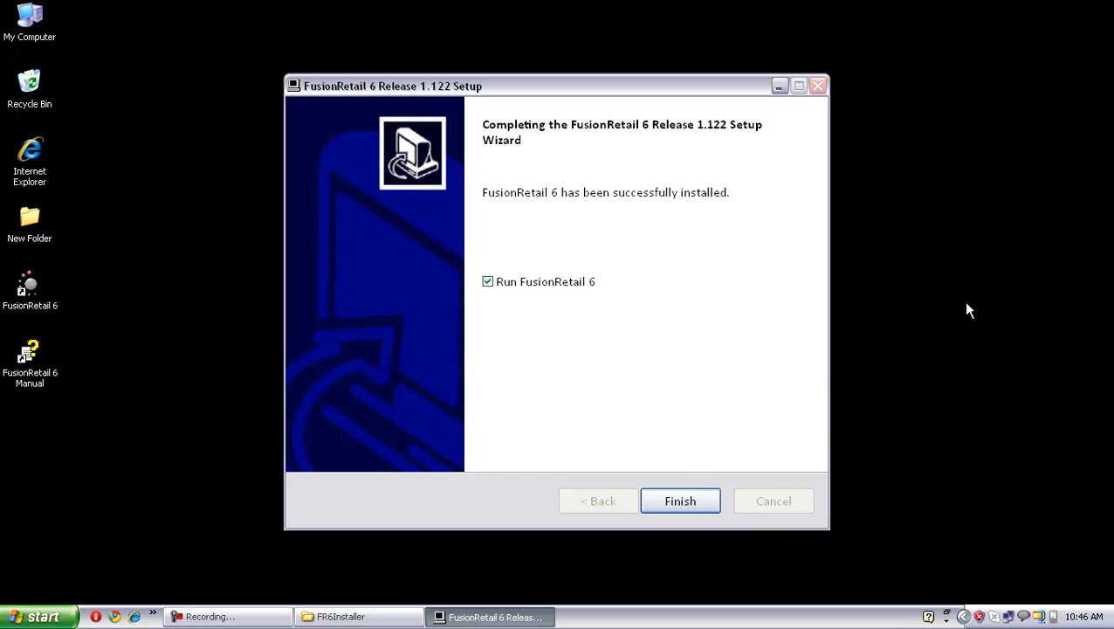
mouse_move(578, 300)
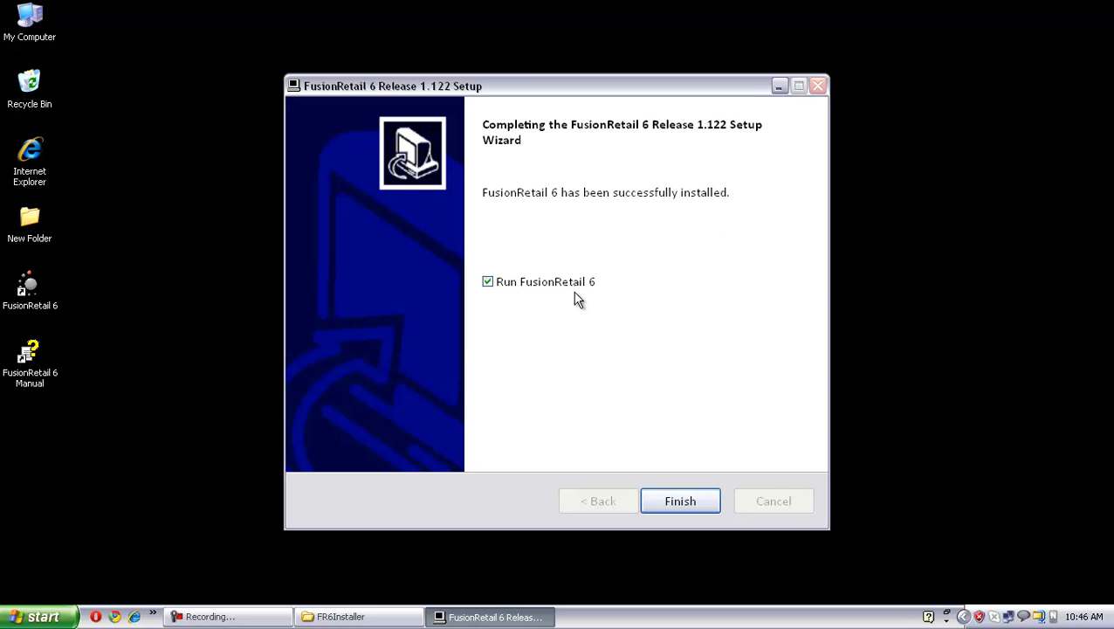
click(487, 282)
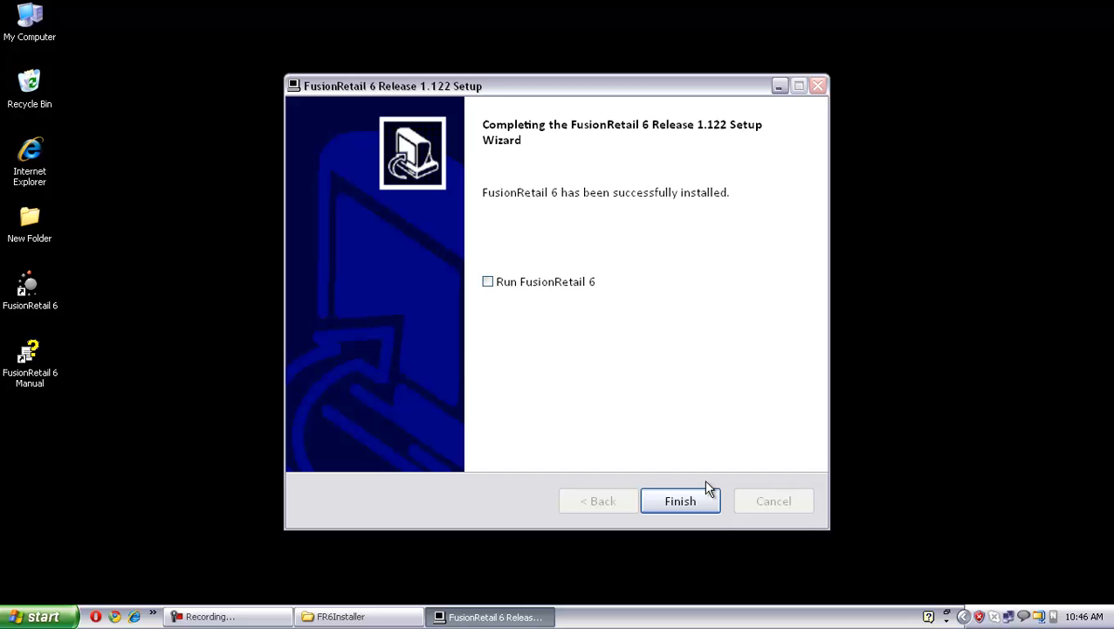
click(679, 499)
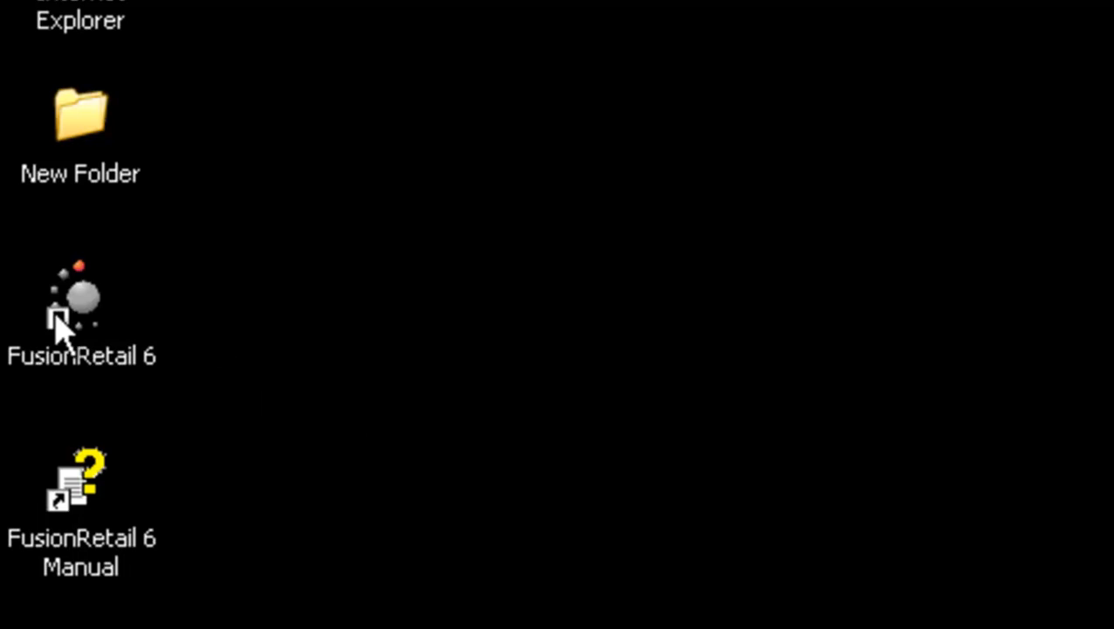
click(78, 300)
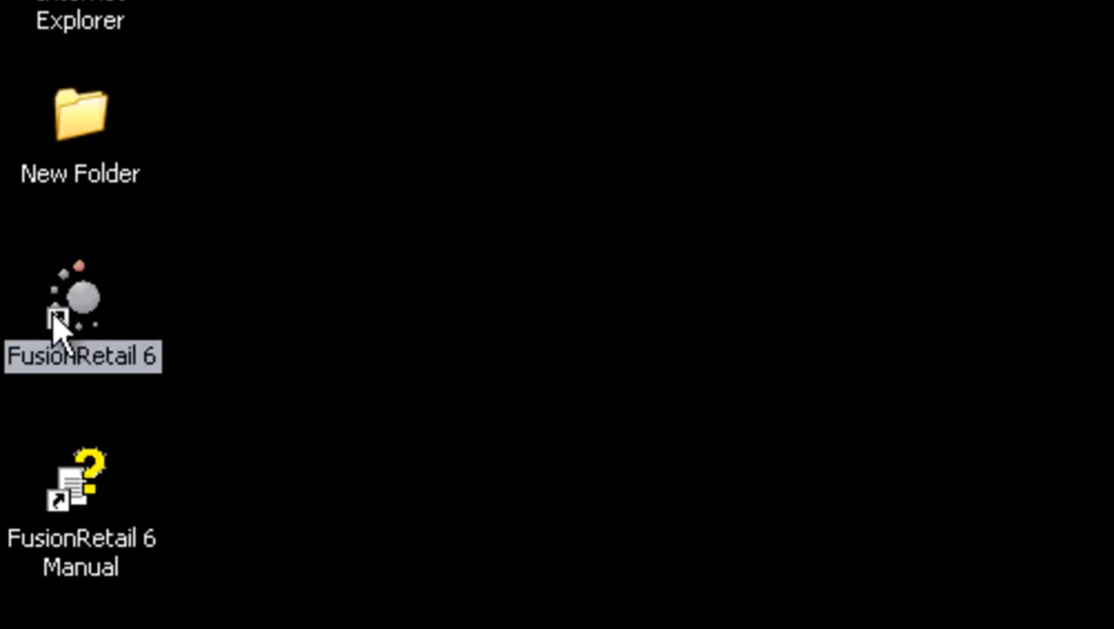
mouse_move(140, 555)
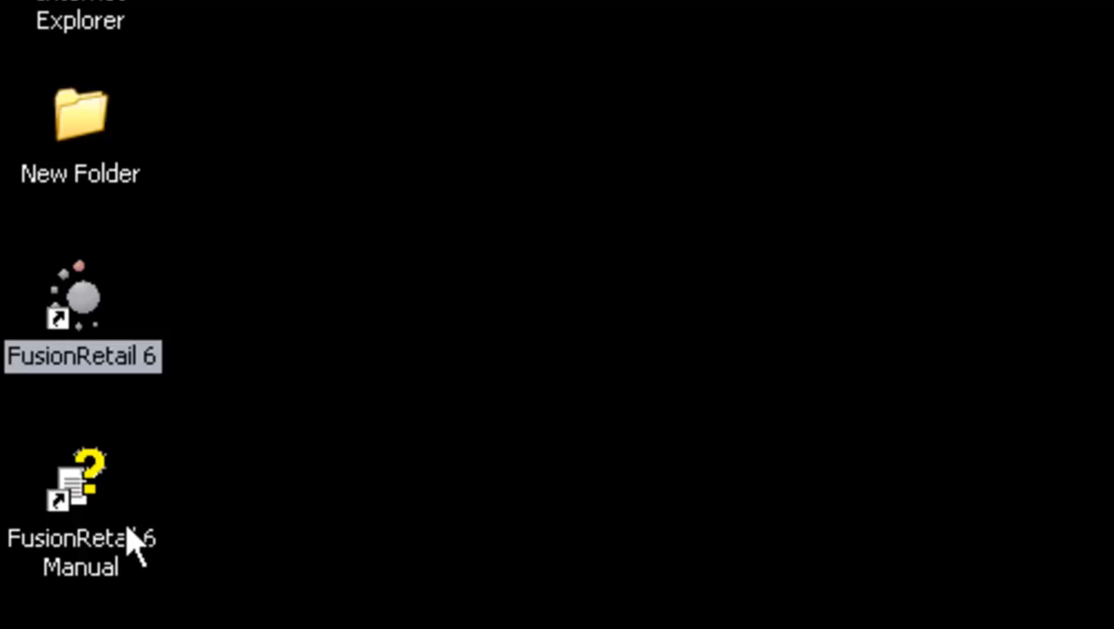
click(77, 489)
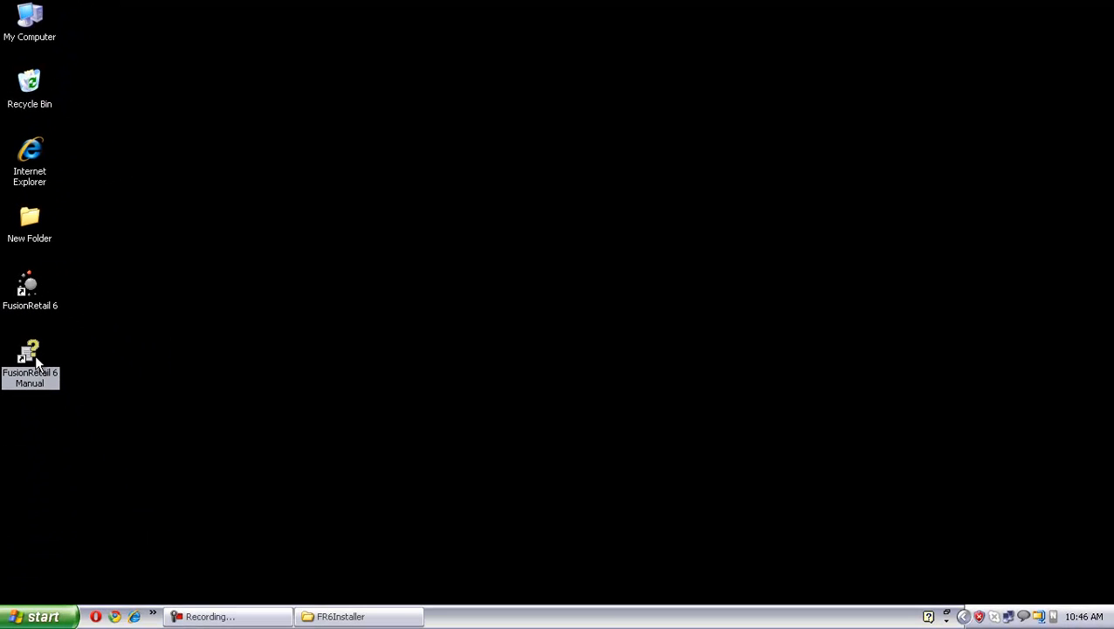
mouse_move(171, 372)
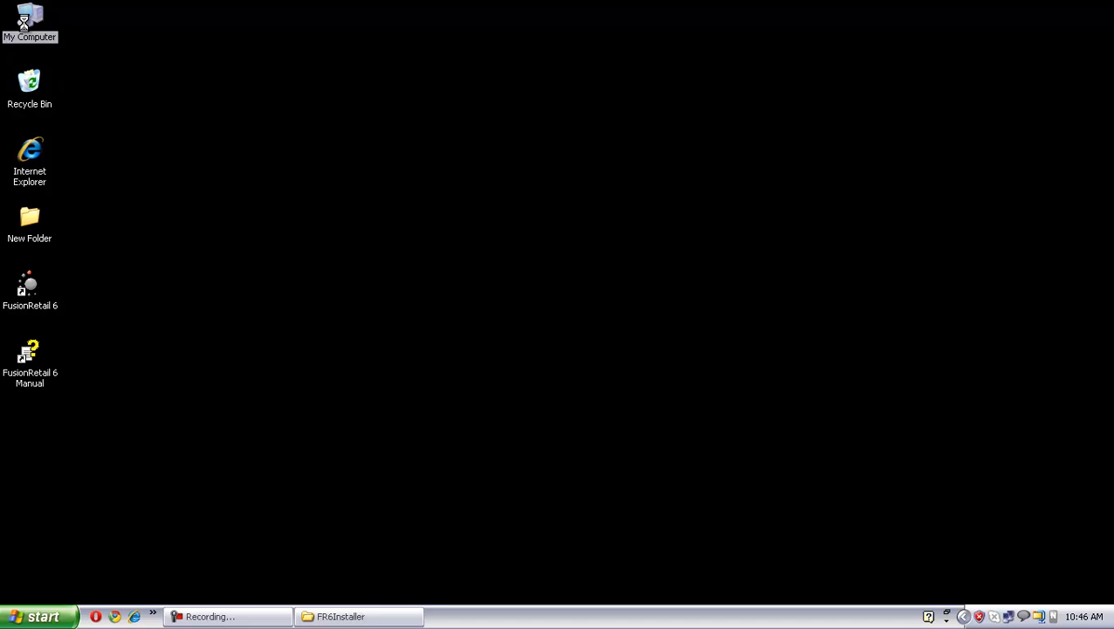
Browse from My Computer into Local Disk (C:) and the FusionRetail6 folder to list installed files.
double_click(33, 19)
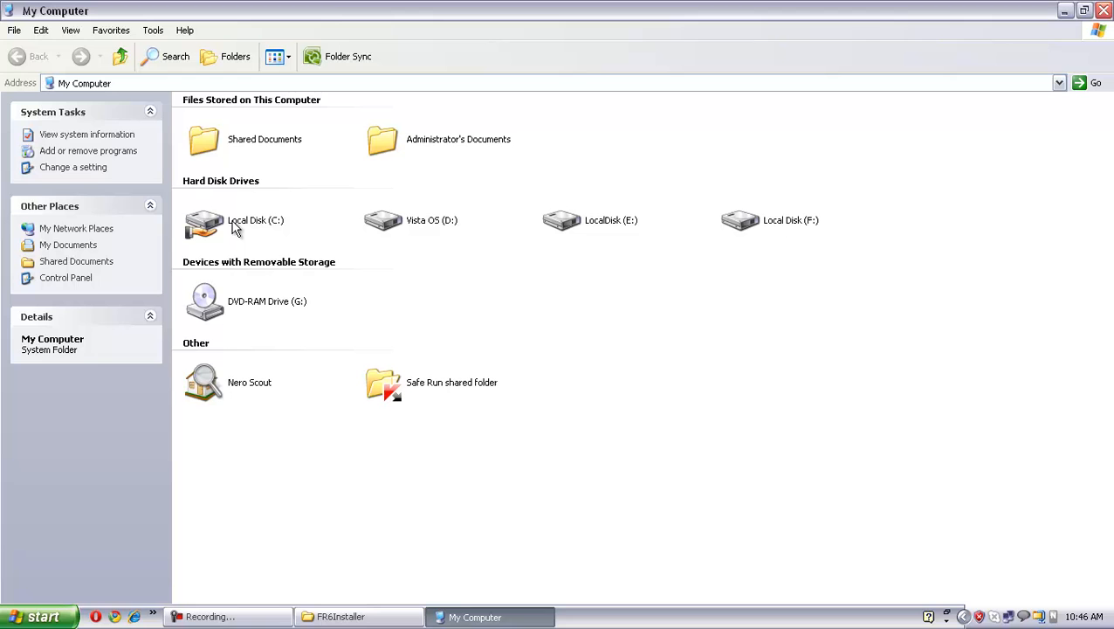
double_click(205, 220)
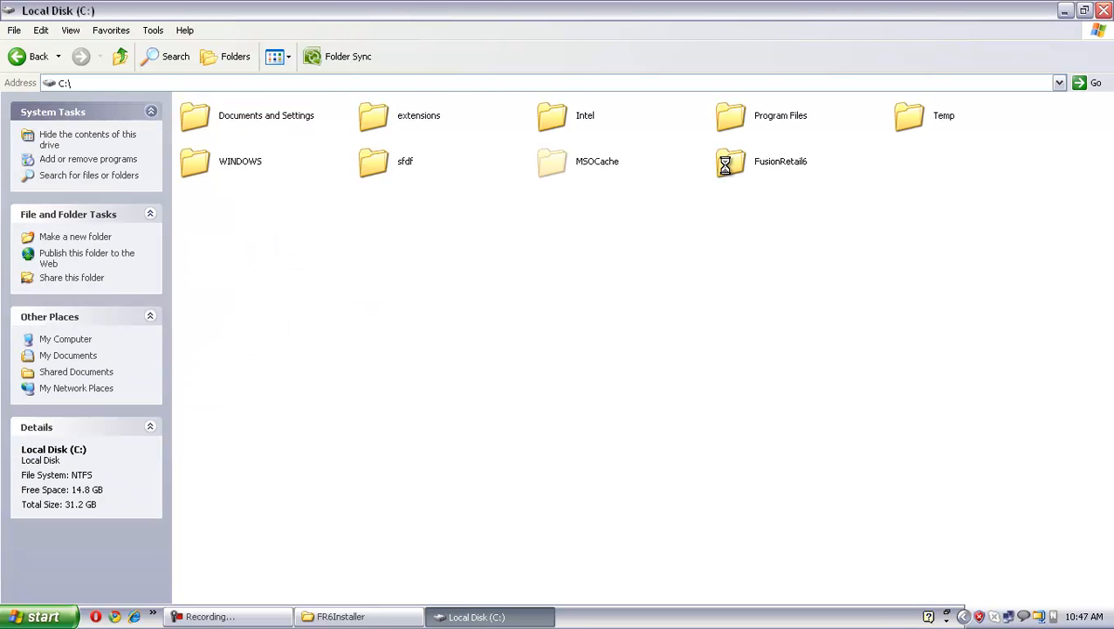
double_click(721, 161)
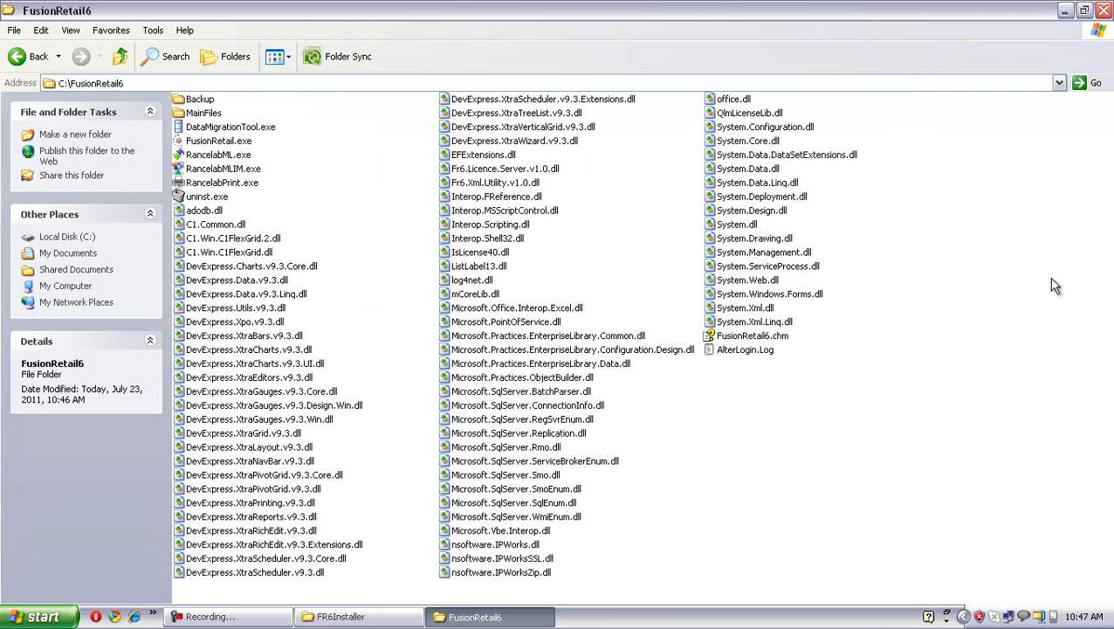
mouse_move(999, 374)
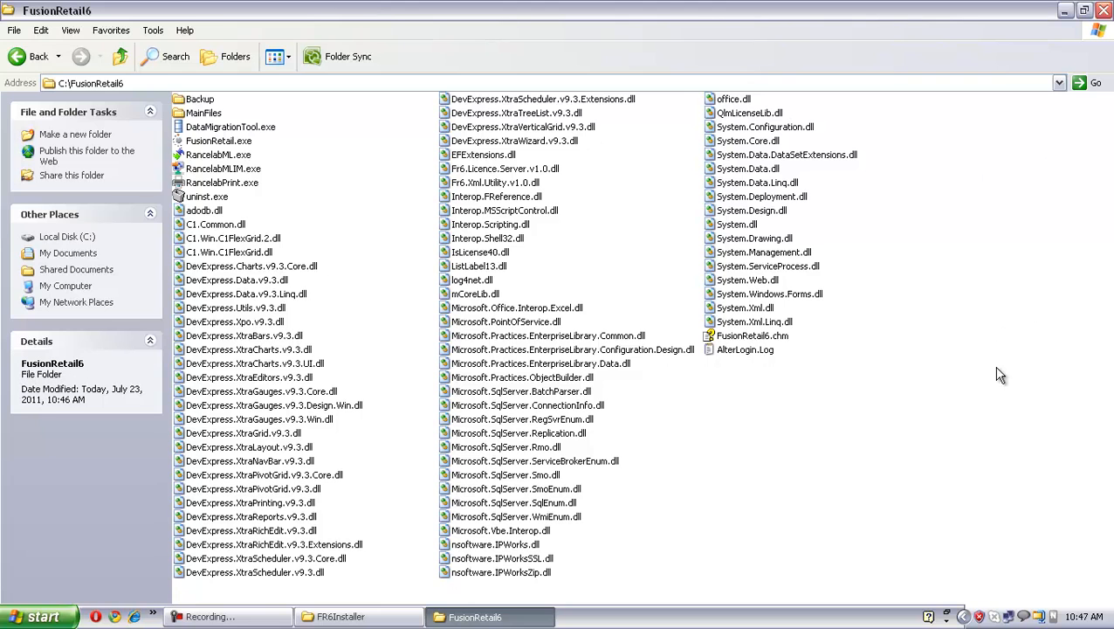